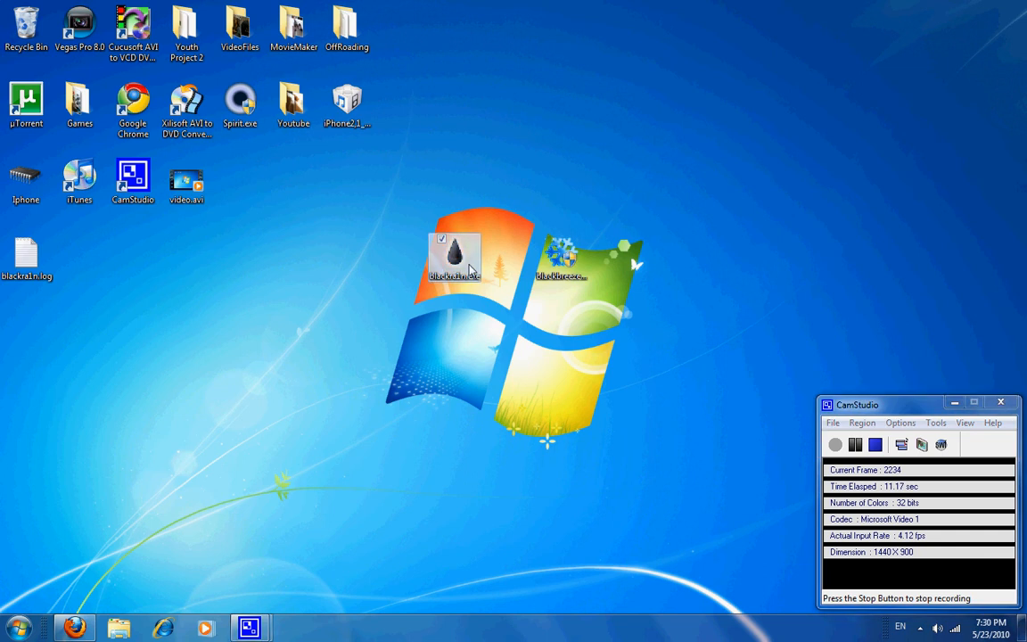
Launch the original blackra1n.exe and dismiss its crash report
double_click(455, 253)
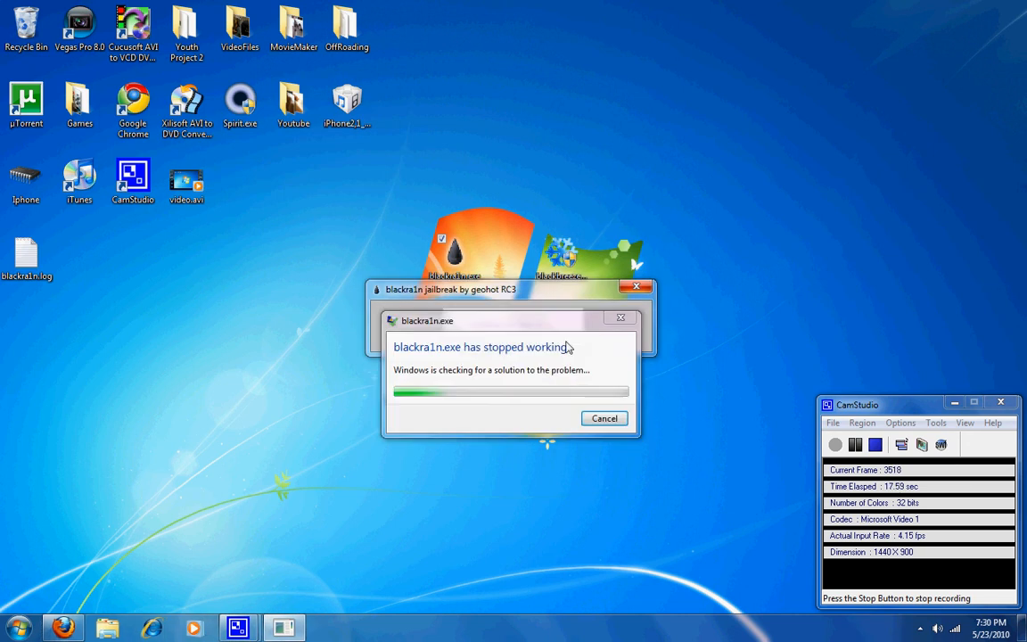
click(603, 417)
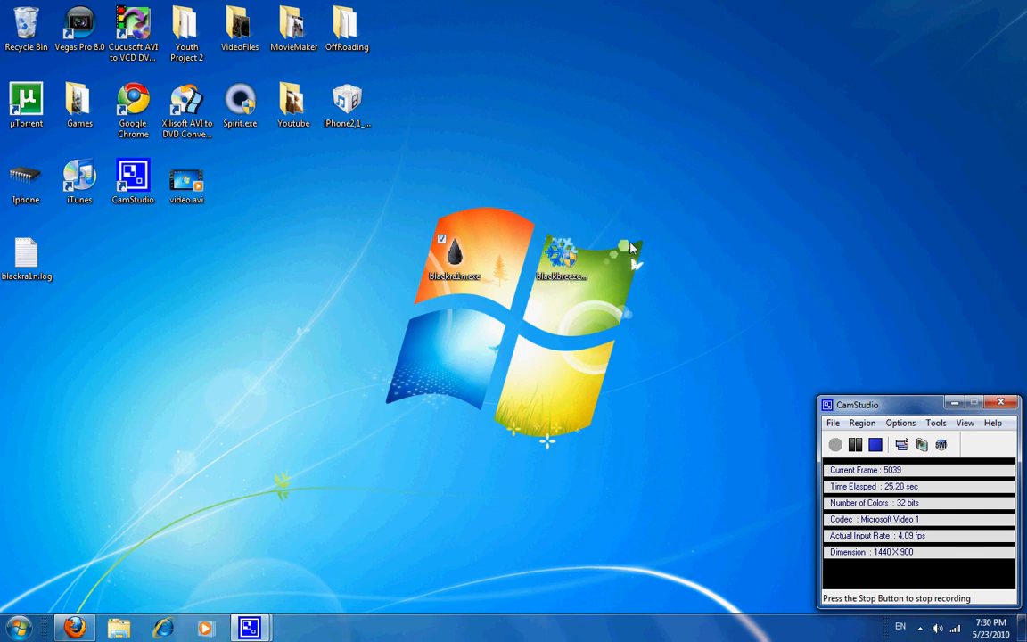
Run blackbreeze, start 'Fix my ra1n!' and pick blackra1n.exe as the file to patch
right_click(561, 259)
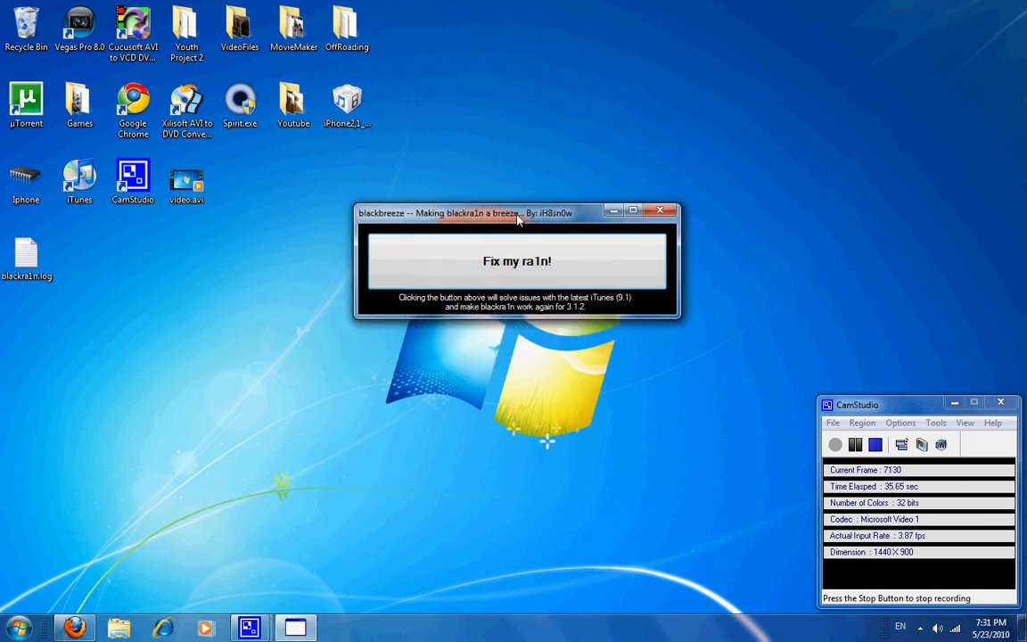
click(517, 260)
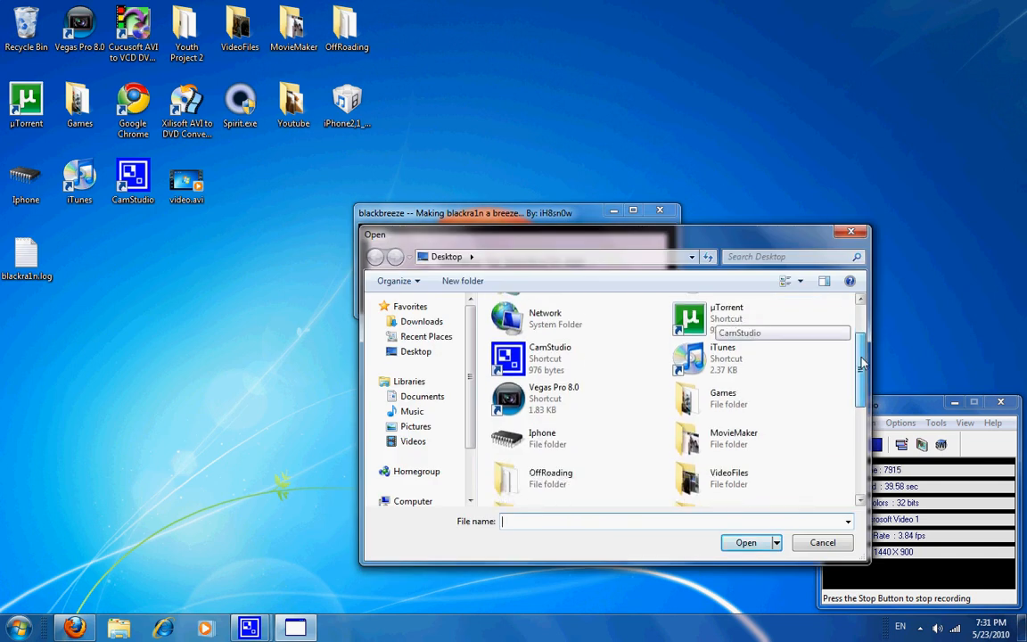
scroll(down, 3)
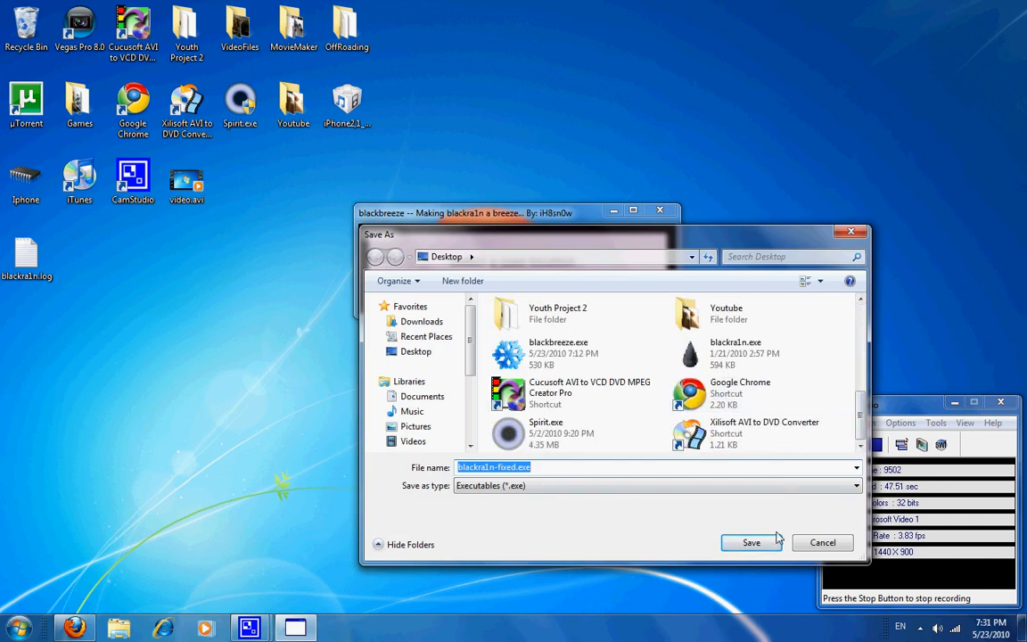
Save blackra1n-fixed.exe to the Desktop, confirm the fix, and place its icon beside blackra1n.exe
click(751, 542)
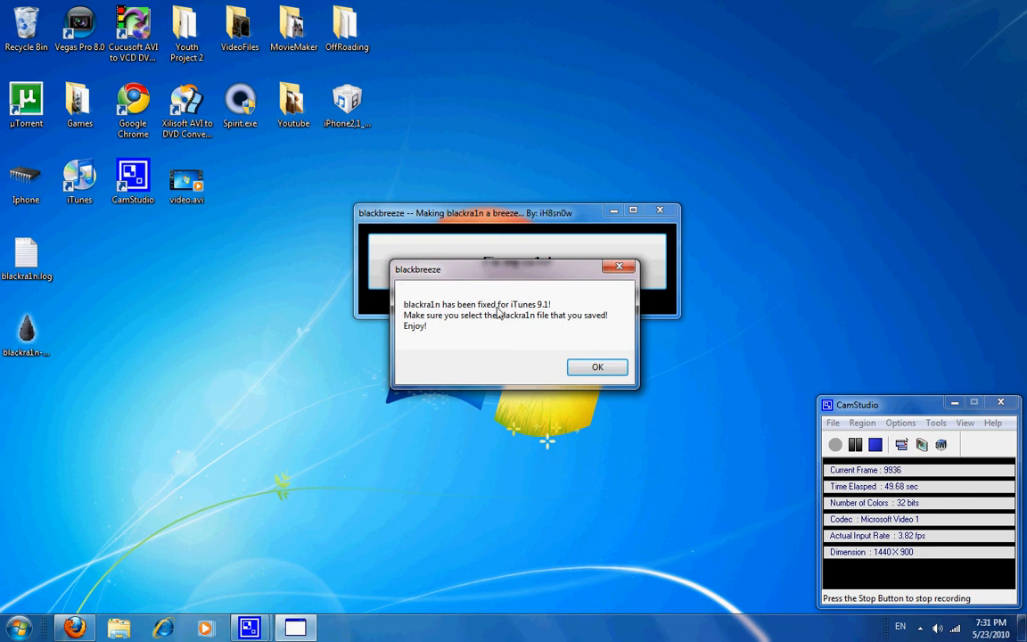
click(596, 367)
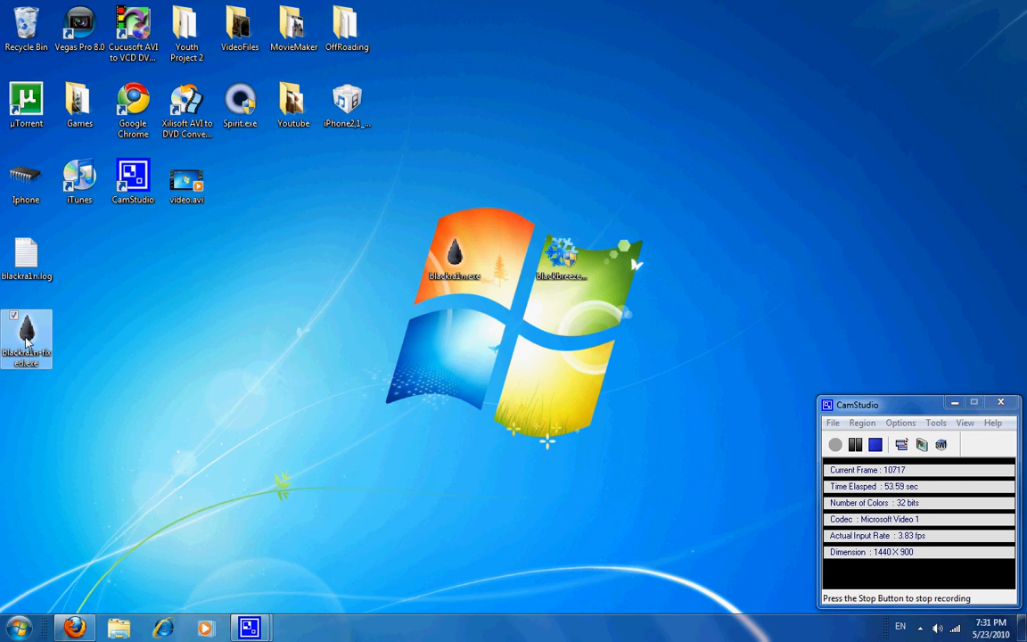
drag(27, 338, 454, 338)
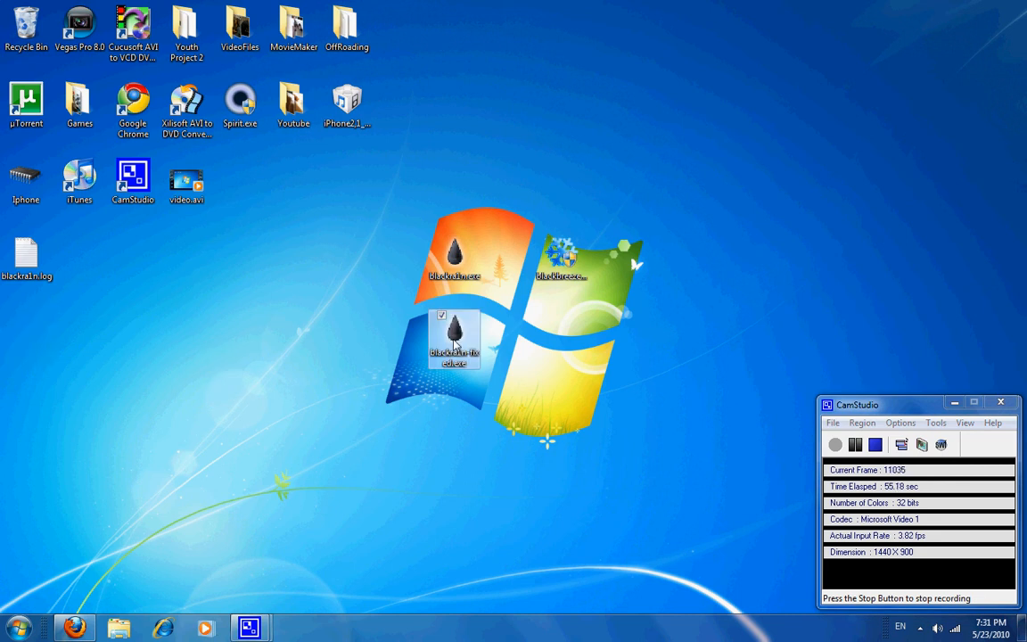
Launch blackra1n-fixed.exe and hit 'make it ra1n' so it waits for a device
double_click(455, 338)
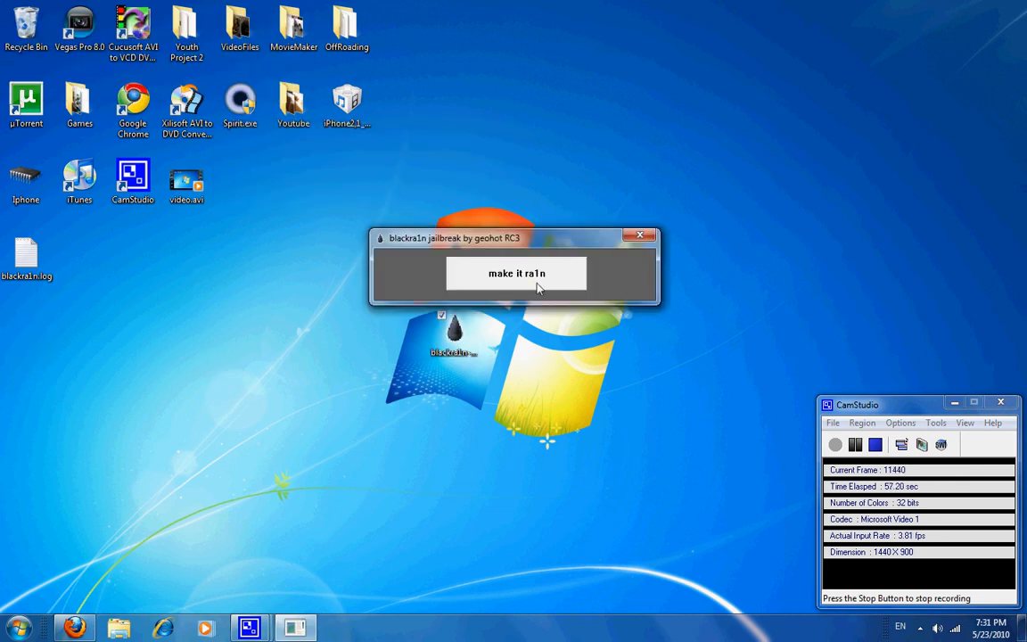
click(517, 275)
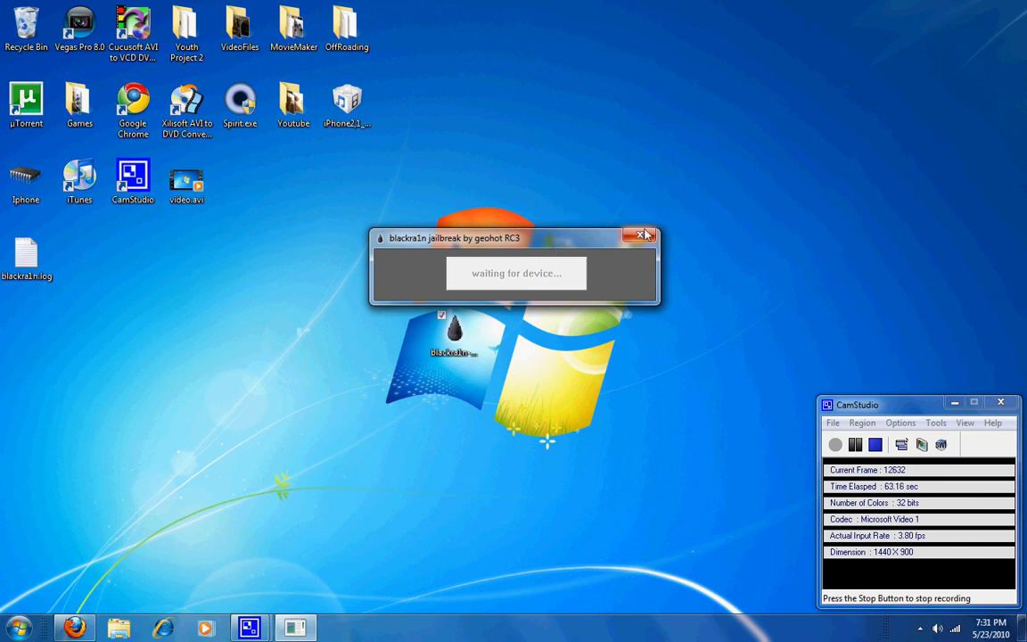
mouse_move(646, 235)
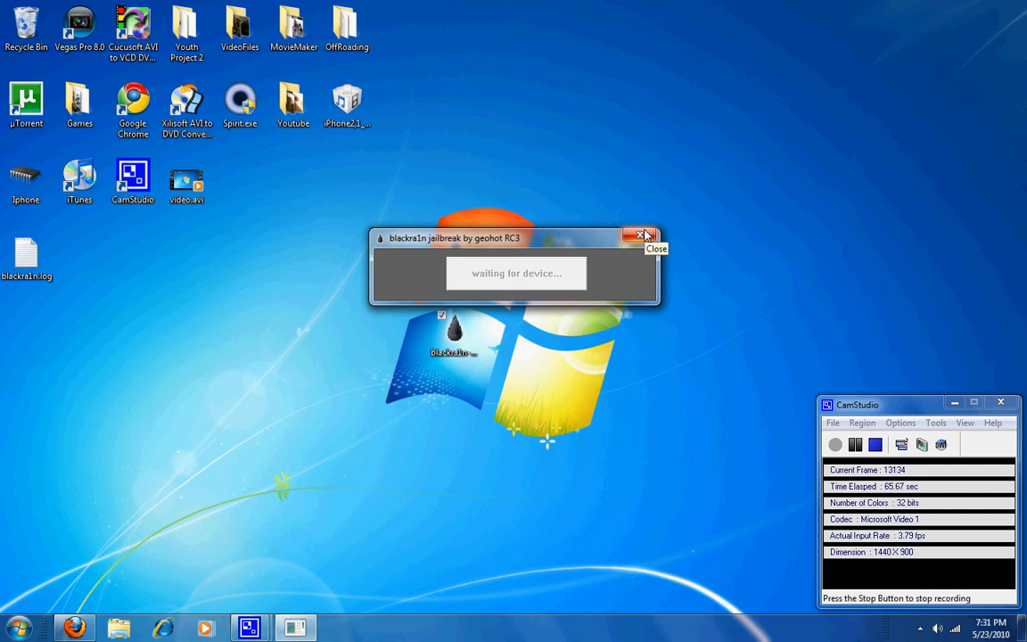